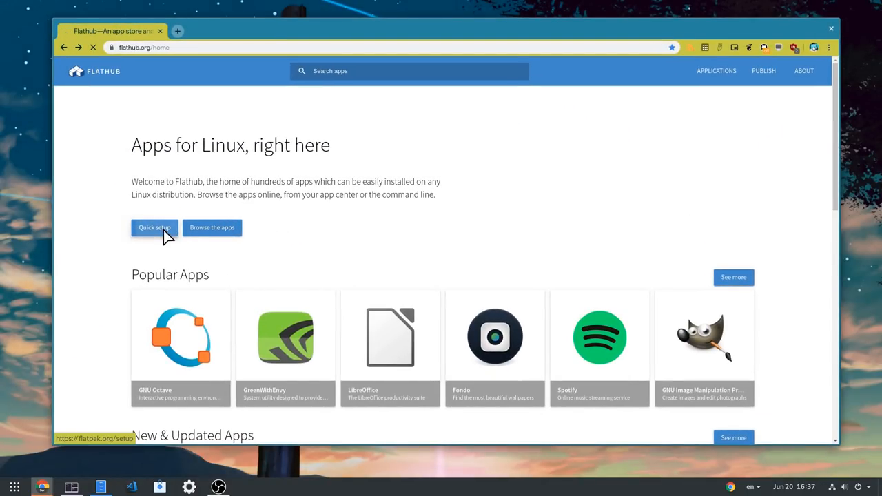
Open Flathub's Quick Setup guide and select the flatpak remote-add command in step 4
click(155, 228)
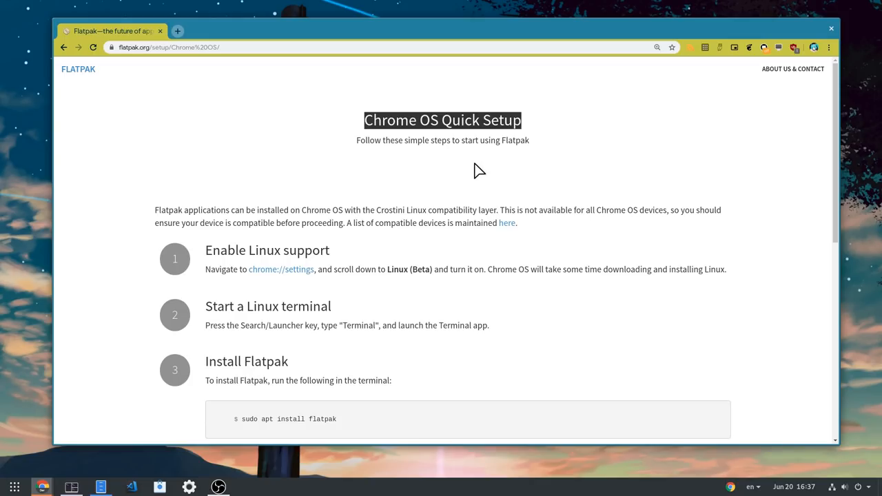
scroll(down, 3)
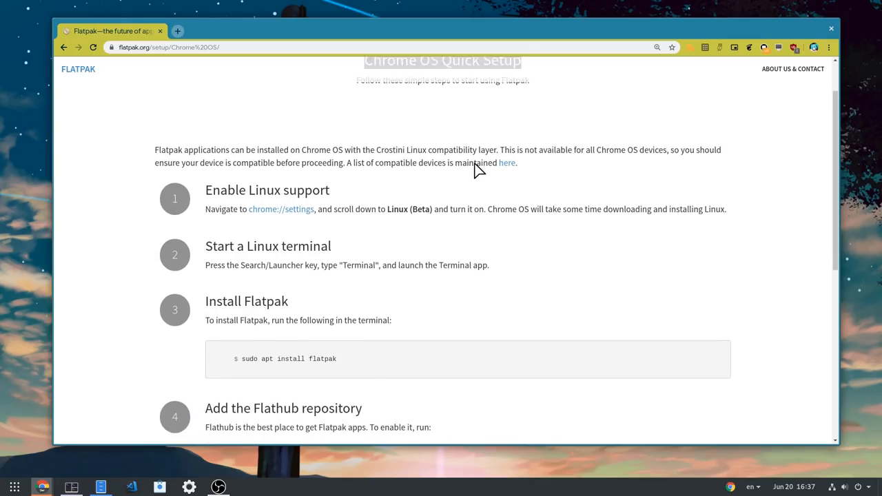
scroll(down, 3)
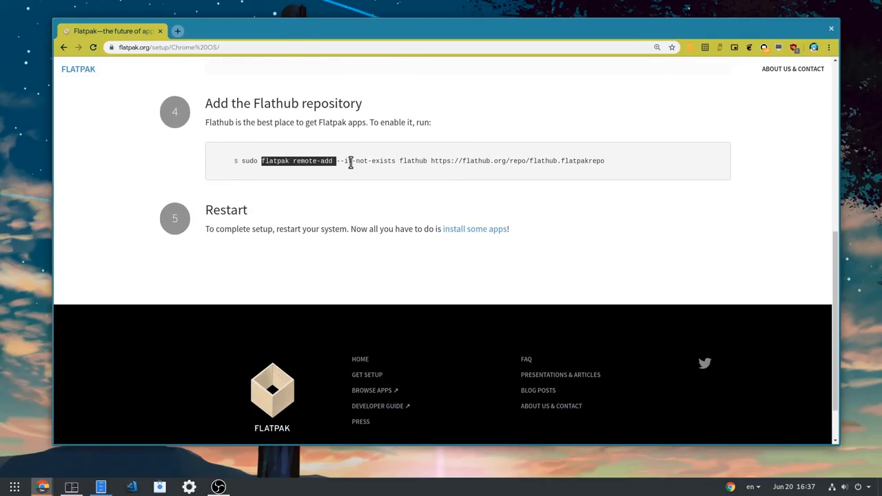
drag(335, 161, 605, 161)
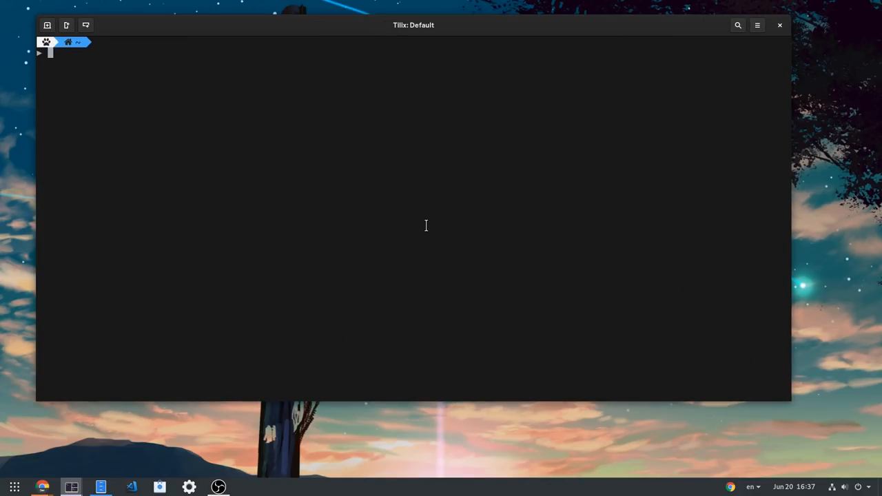
Add the Flathub beta repo as a remote with flatpak remote-add --if-not-exists
text(flatpak remote-add --if-not-exists flathub https://flathub.org/repo/flathub.flatpakrepo)
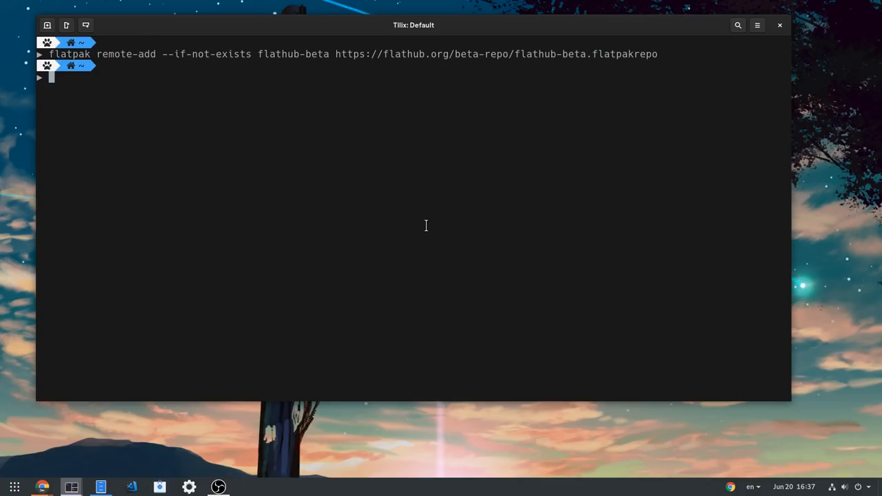
Install Blender with flatpak install blender, picking option 2 (flathub-beta) and confirming with y
text(flatpak)
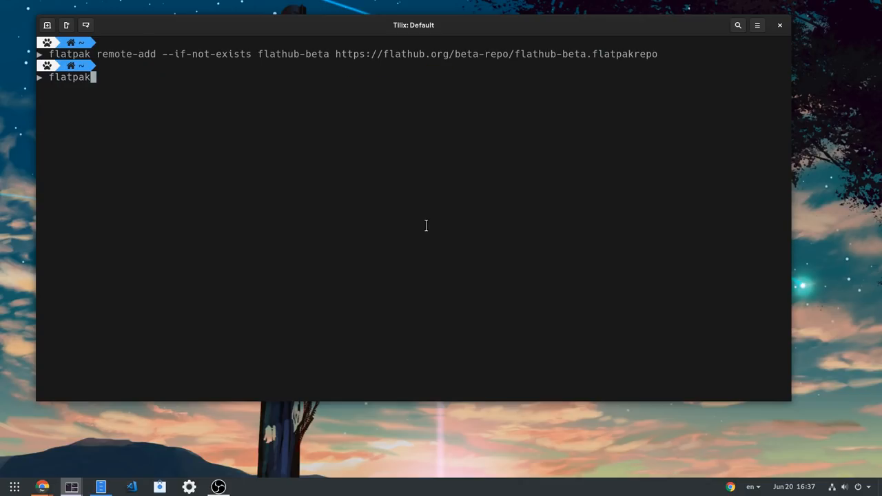
text(install)
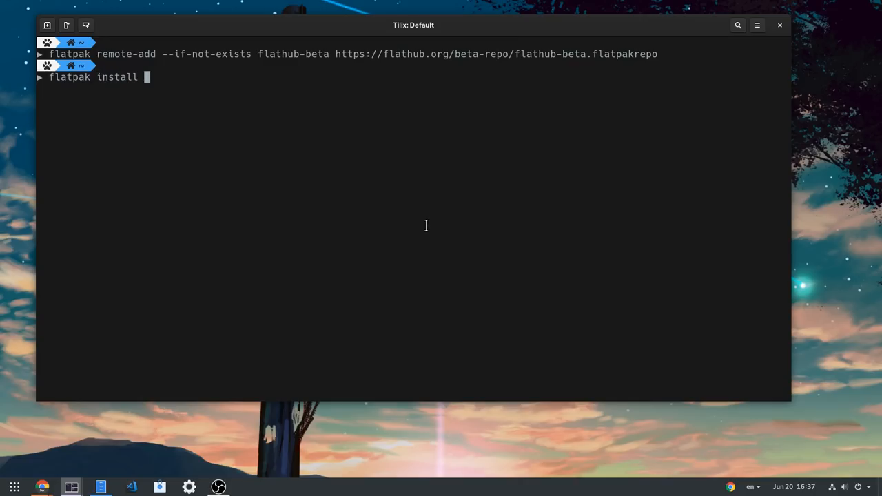
text(blender)
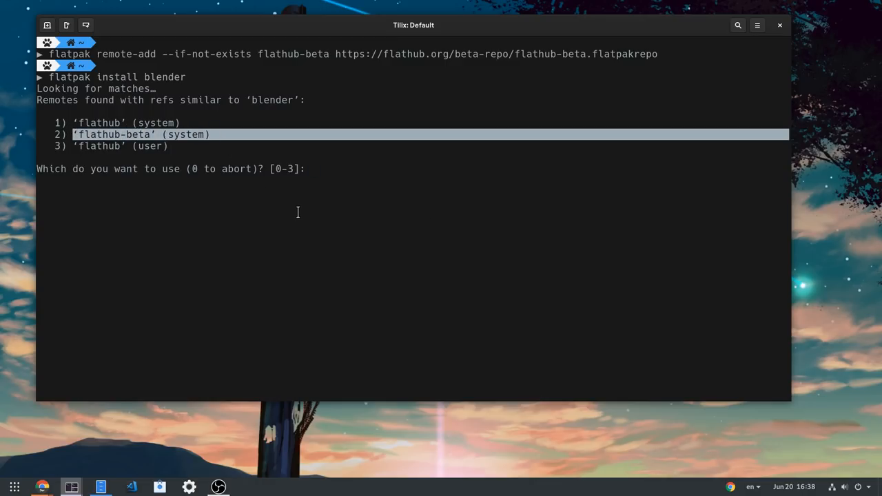
text(2)
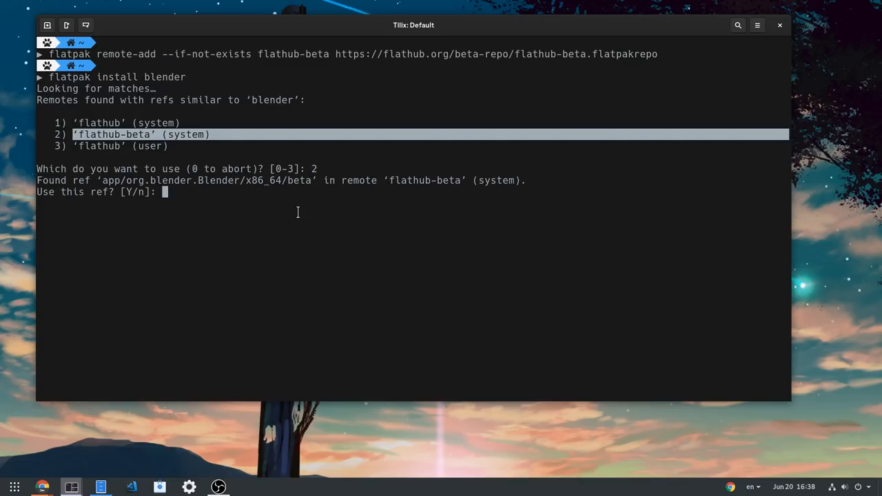
text(y)
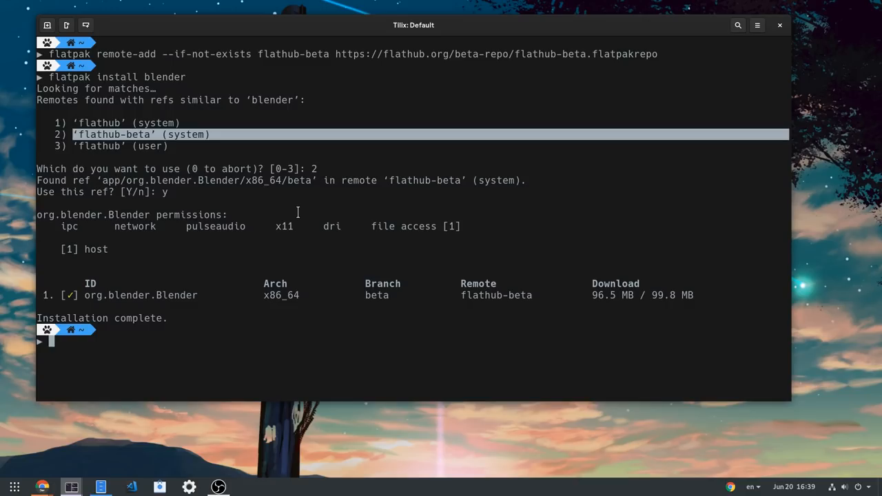
Run flatpak make-current using the copied org.blender.Blender app ID
text(flatpak ma)
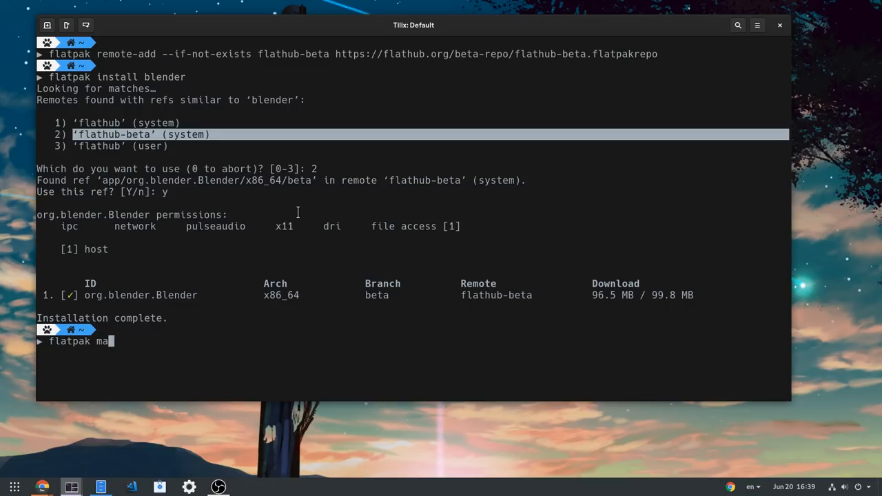
text(ke-current)
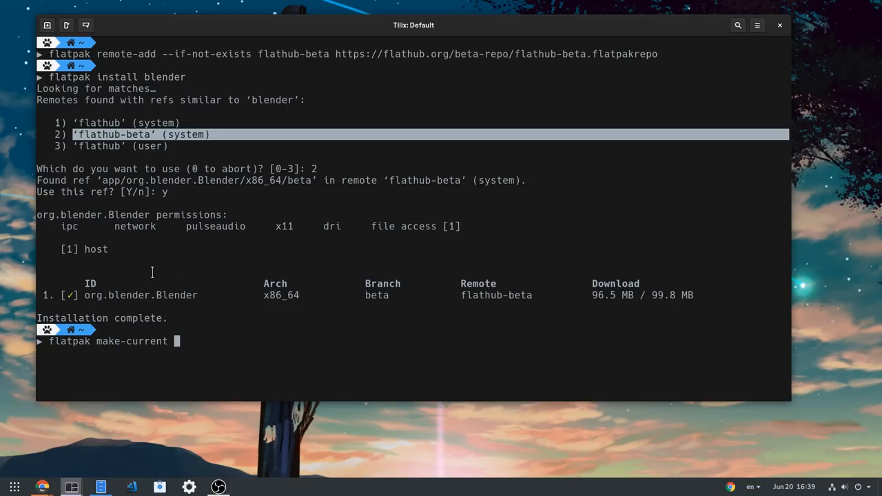
double_click(139, 295)
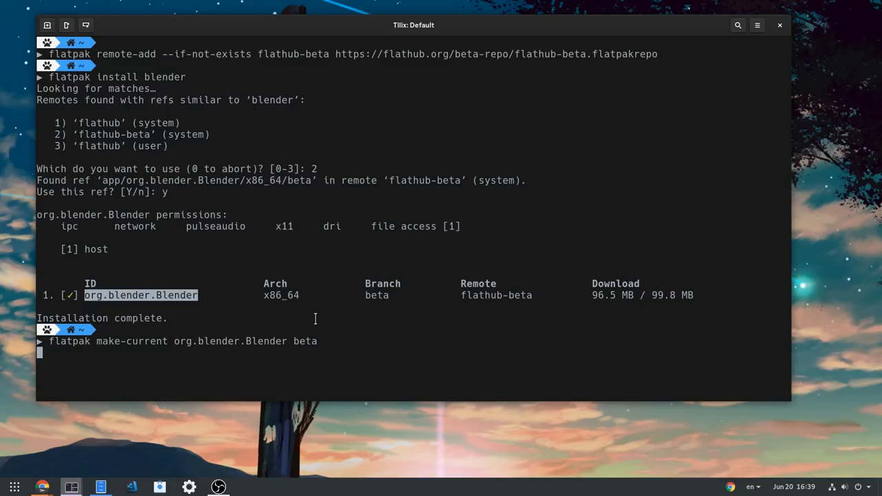
key(Return)
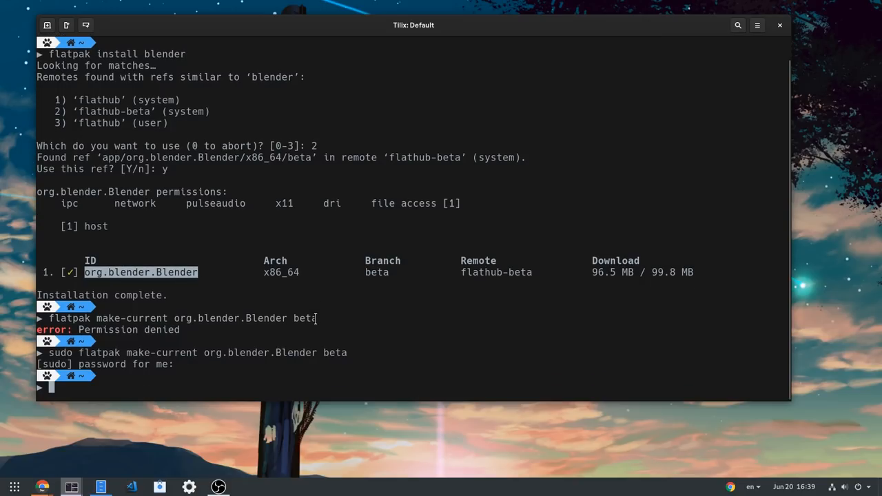
Rerun make-current for org.blender.Blender//beta with sudo, then enter a Blender stable run command
text(sudo flatpak make-current org.blender.Blender)
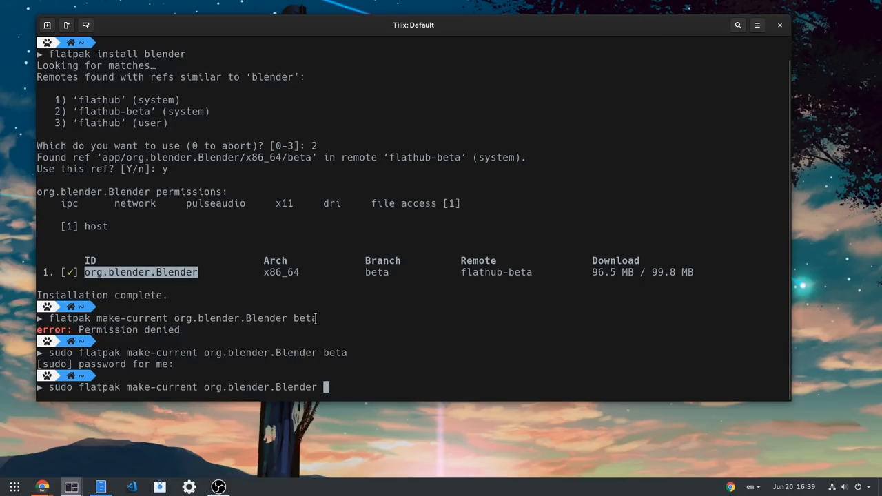
text(stable)
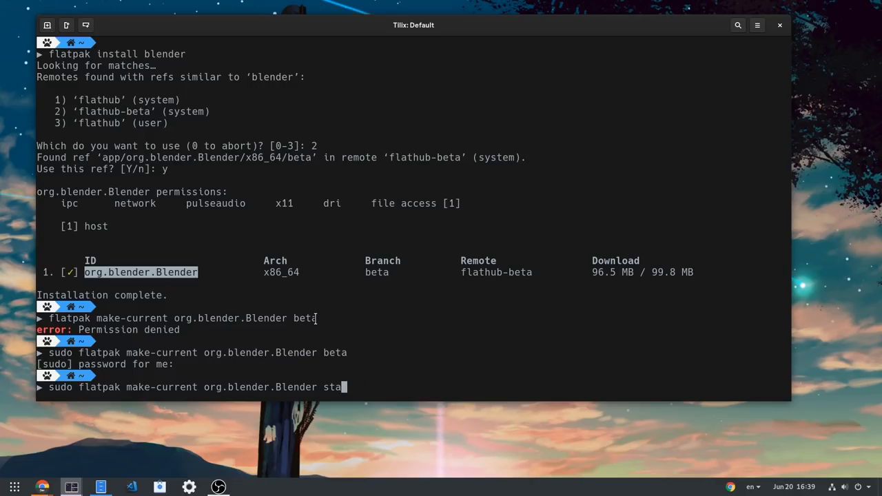
key(BackSpace)
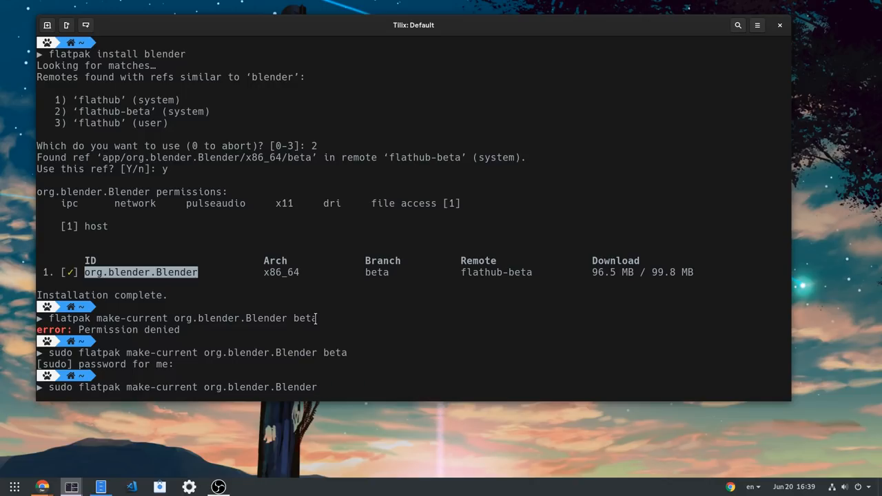
text(//beta)
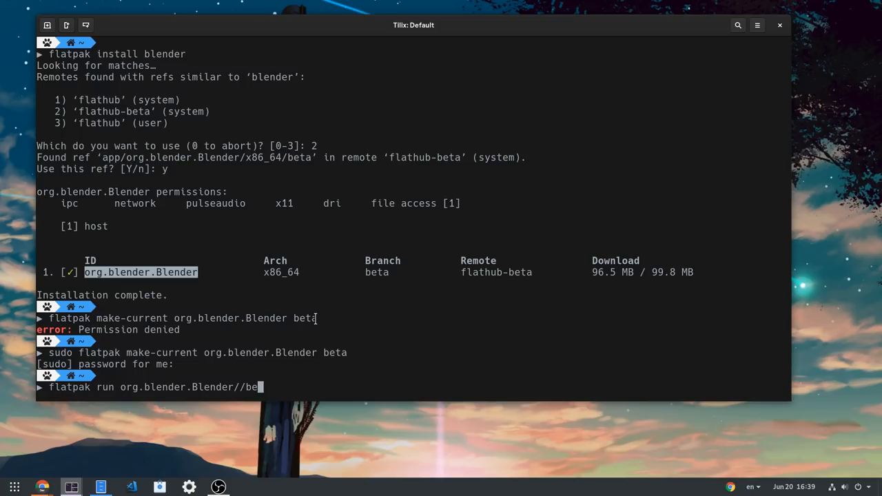
text(stable)
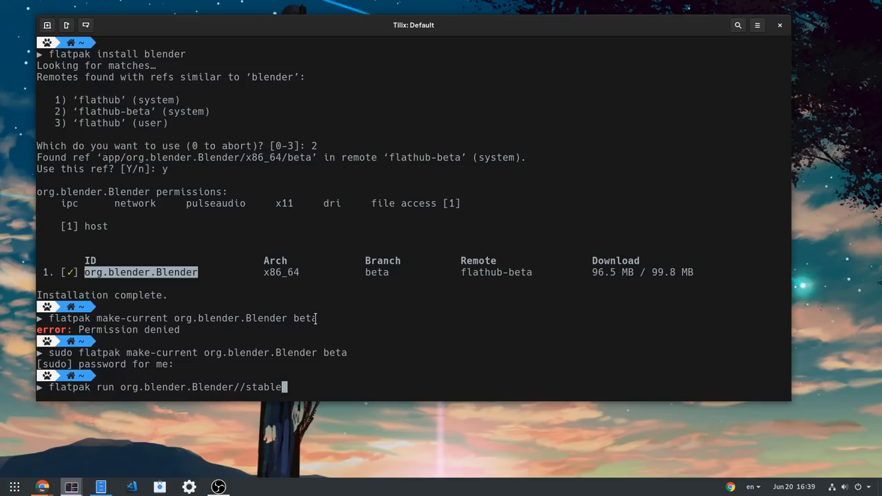
key(BackSpace)
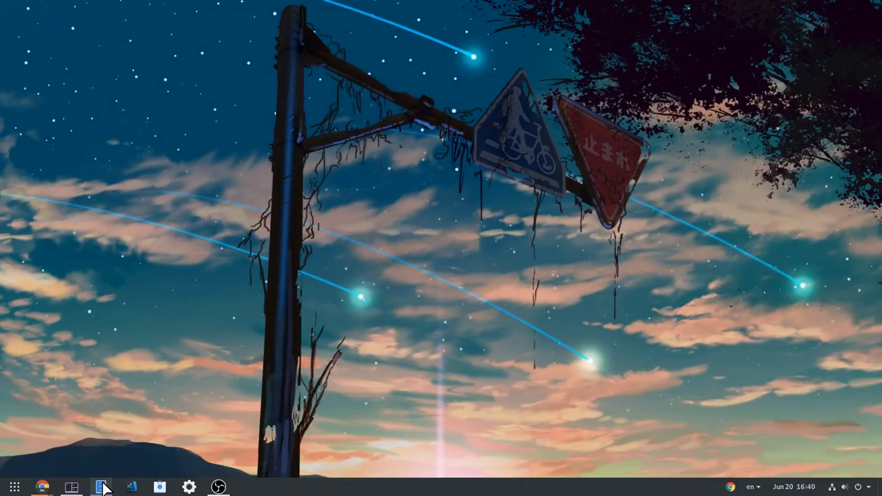
Open Rikka.blend from Videos > Rikka Wallpaper Logo > Rikka-Blender with Blender
click(101, 487)
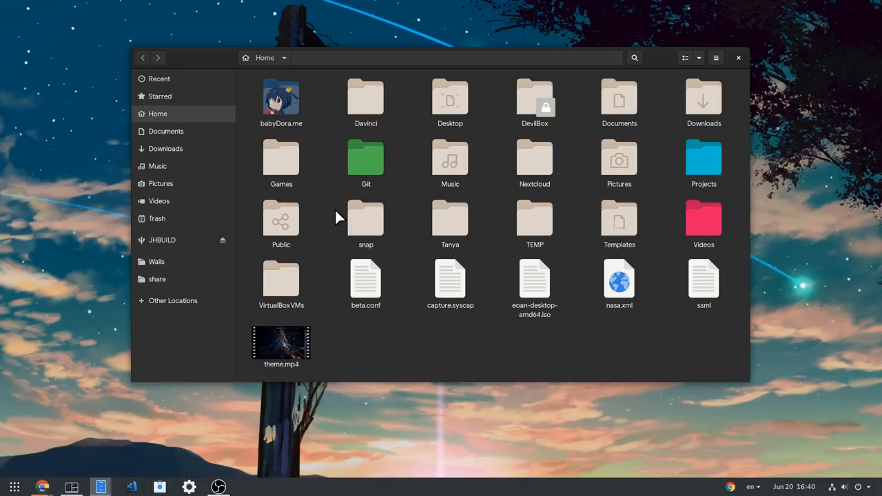
mouse_move(180, 209)
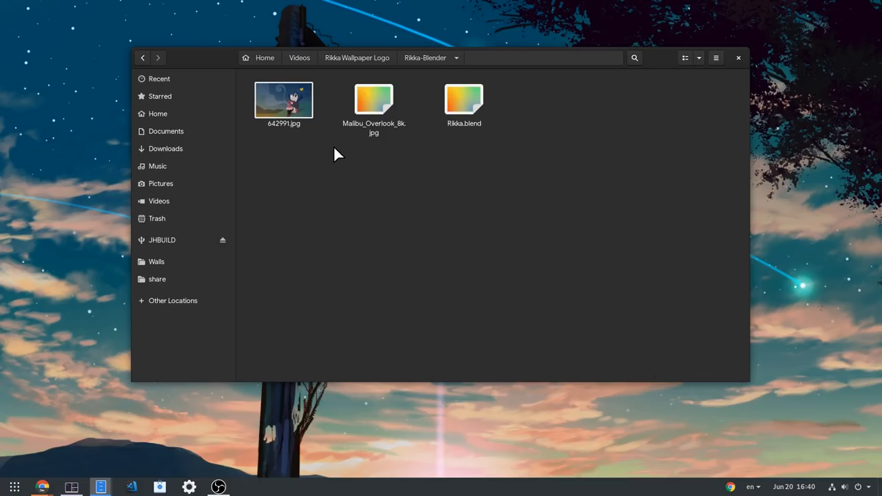
right_click(464, 100)
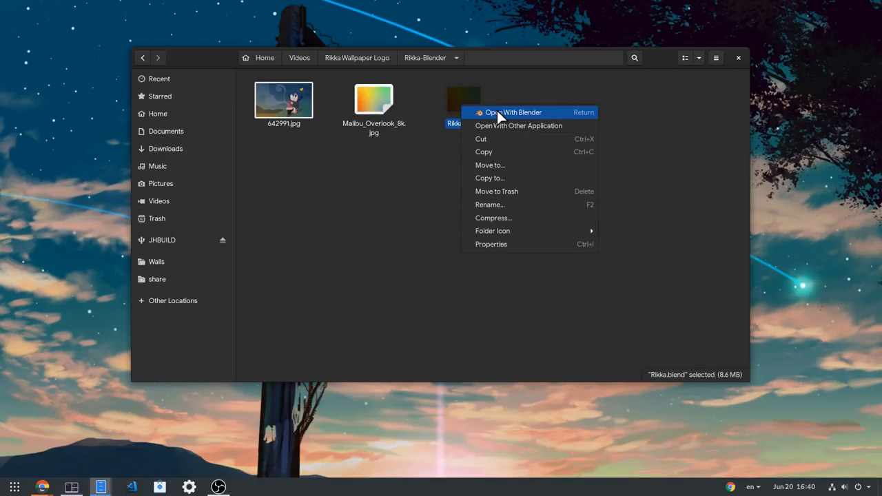
click(510, 112)
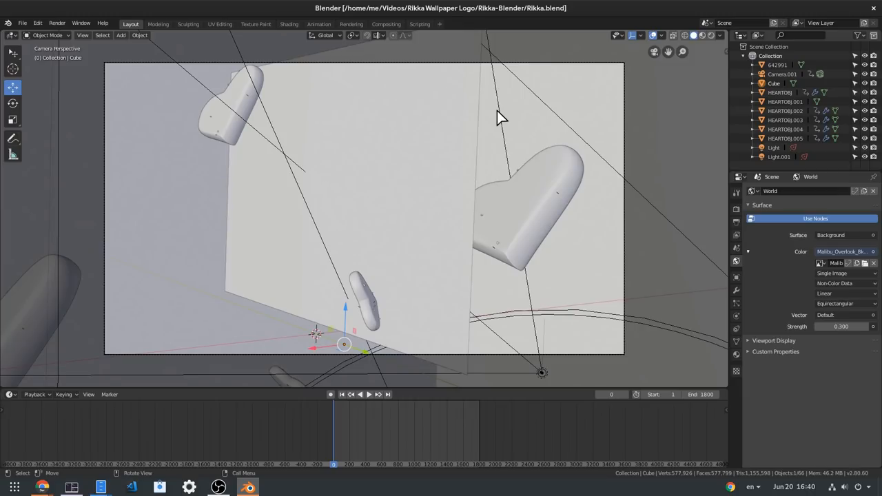
mouse_move(367, 159)
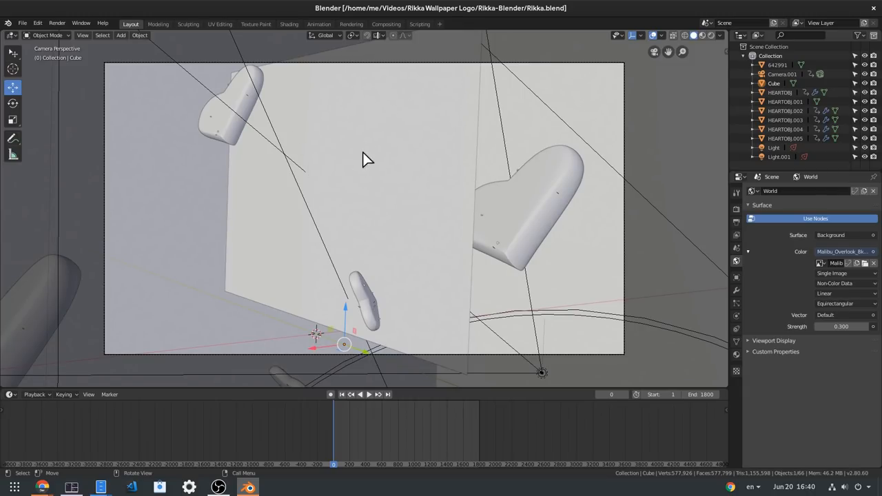
mouse_move(132, 104)
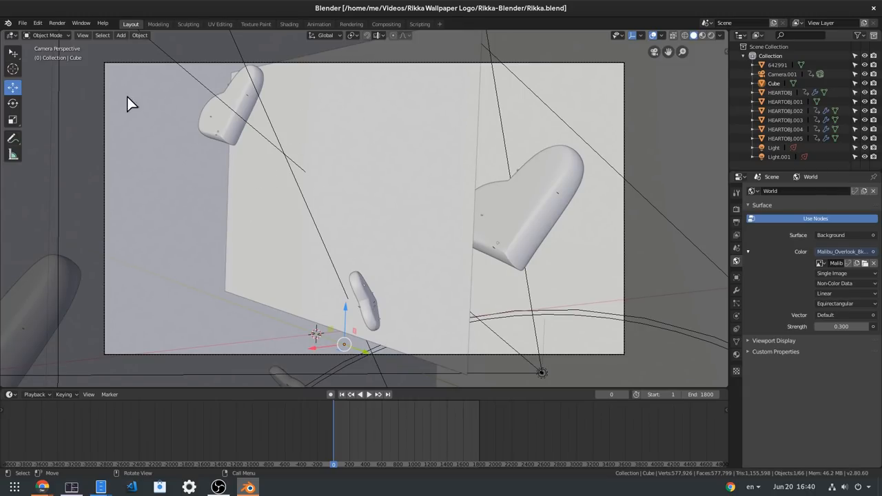
Browse the Help menu, then view the Rikka scene in the Shading workspace
click(104, 23)
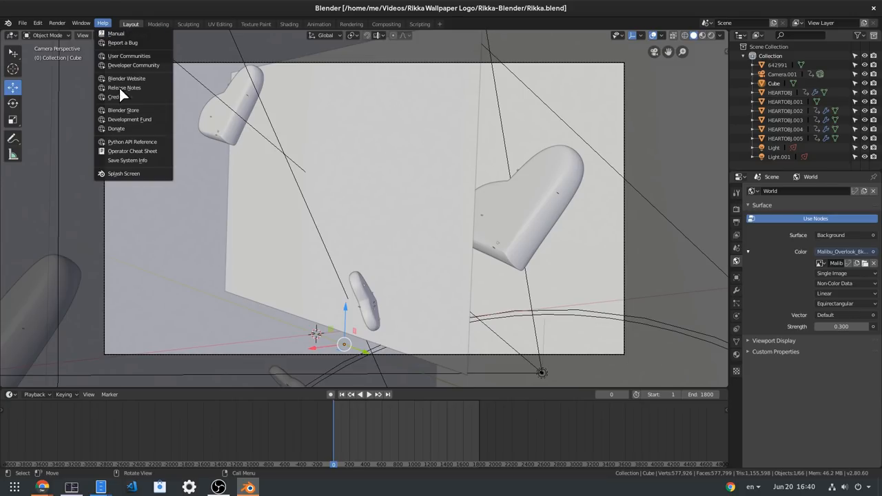
click(123, 174)
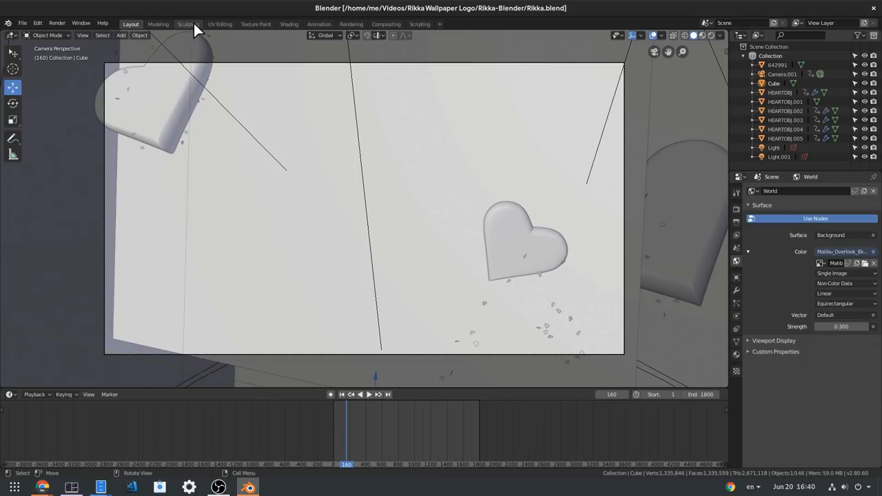
mouse_move(257, 36)
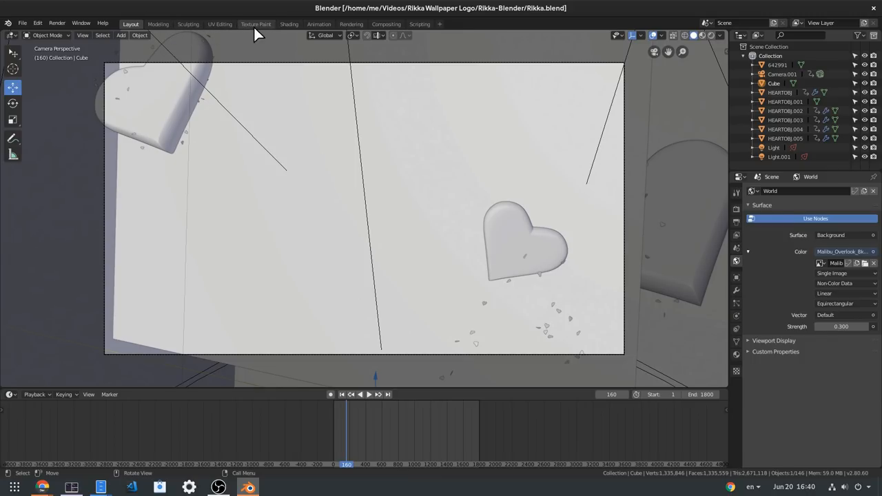
click(288, 23)
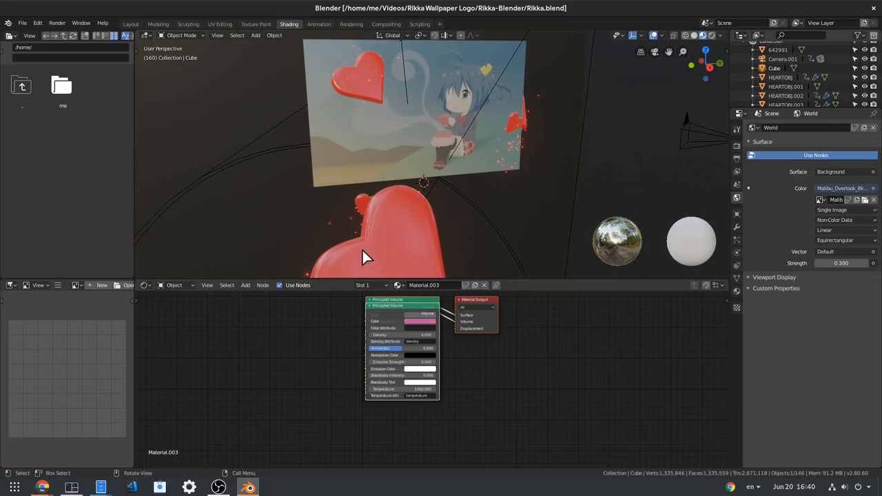